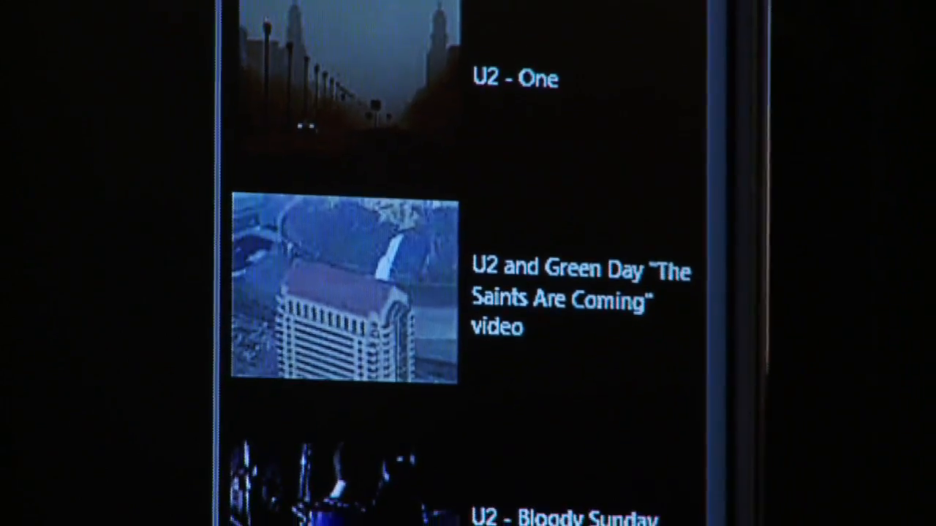
scroll("down", 3)
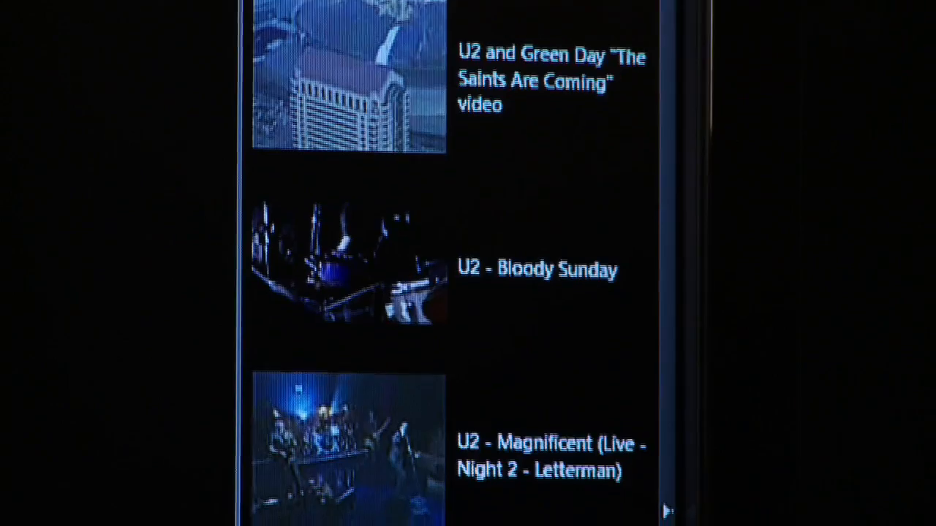